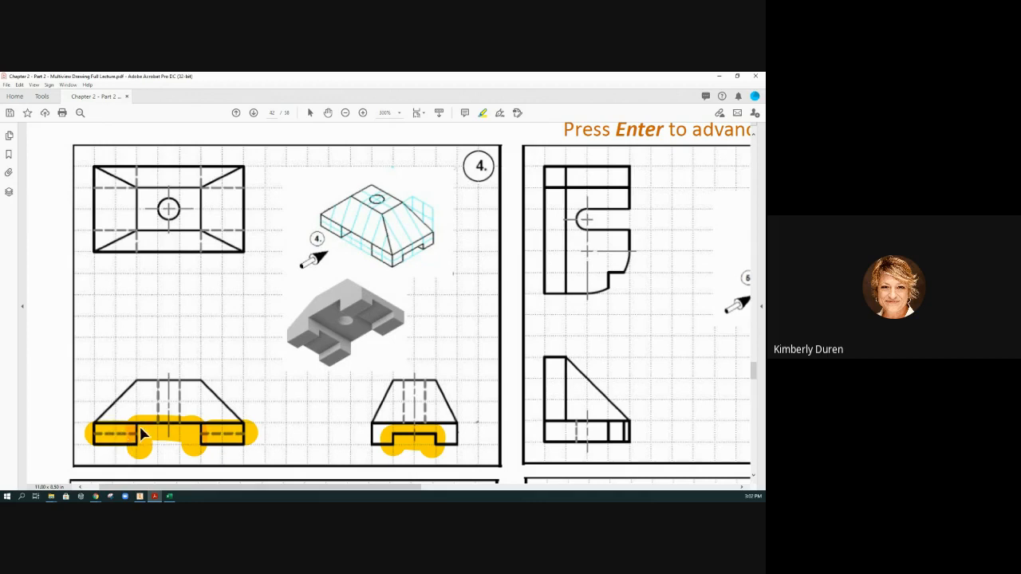
mouse_move(104, 431)
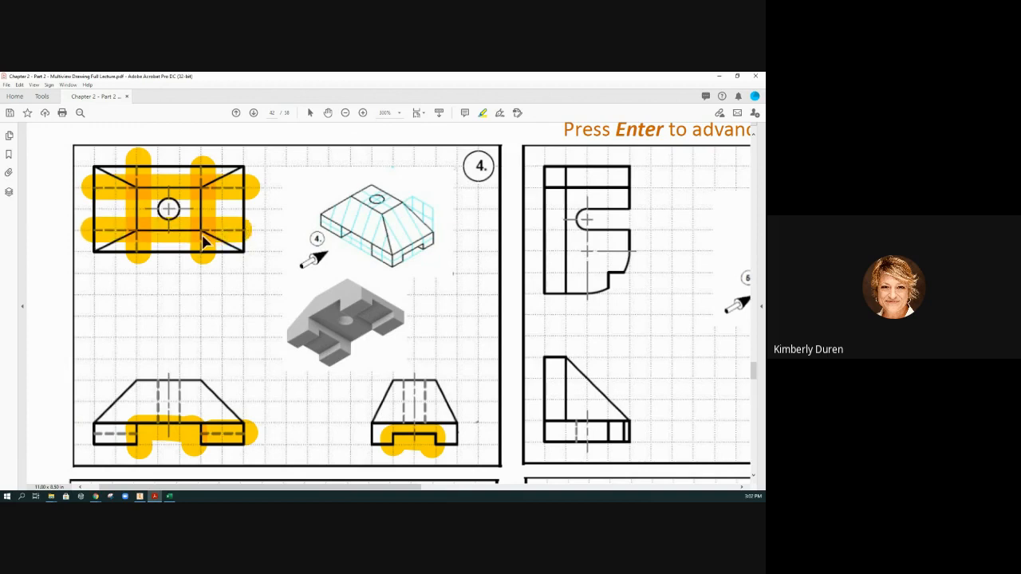
mouse_move(163, 231)
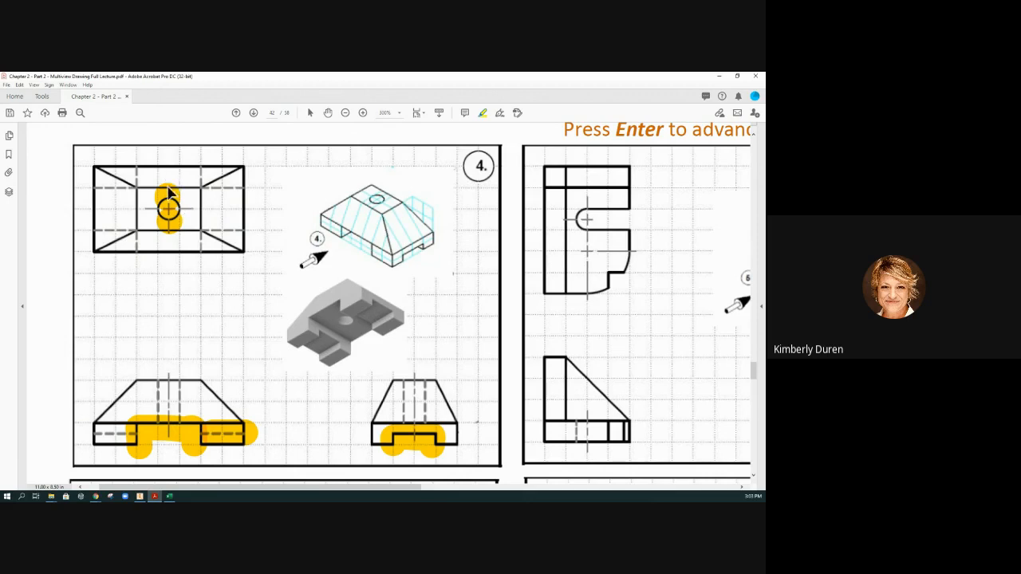
mouse_move(171, 220)
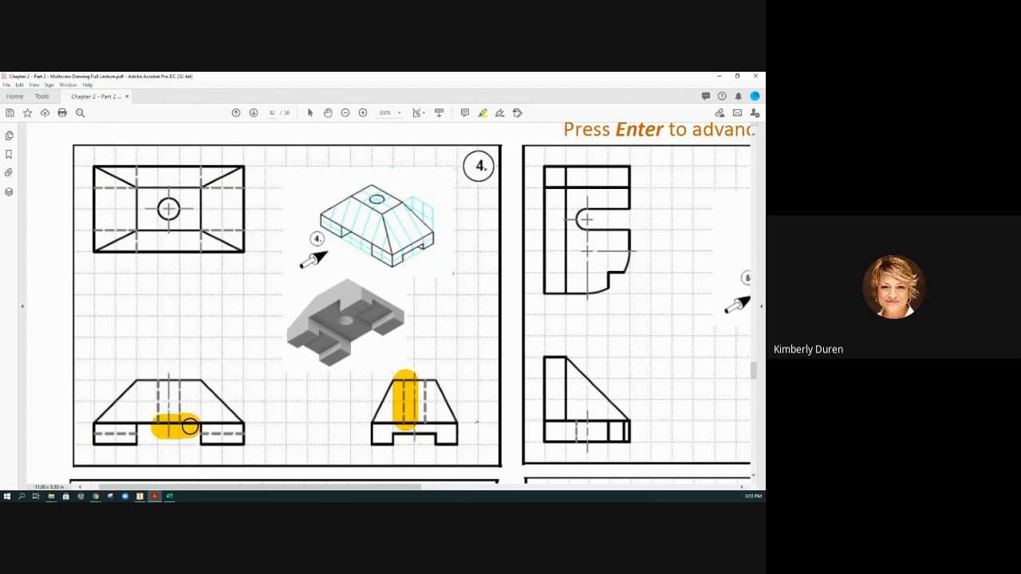
- Draw a long horizontal highlight linking the hole's hidden lines across the front and side views
left_click_drag(188, 427, 407, 403)
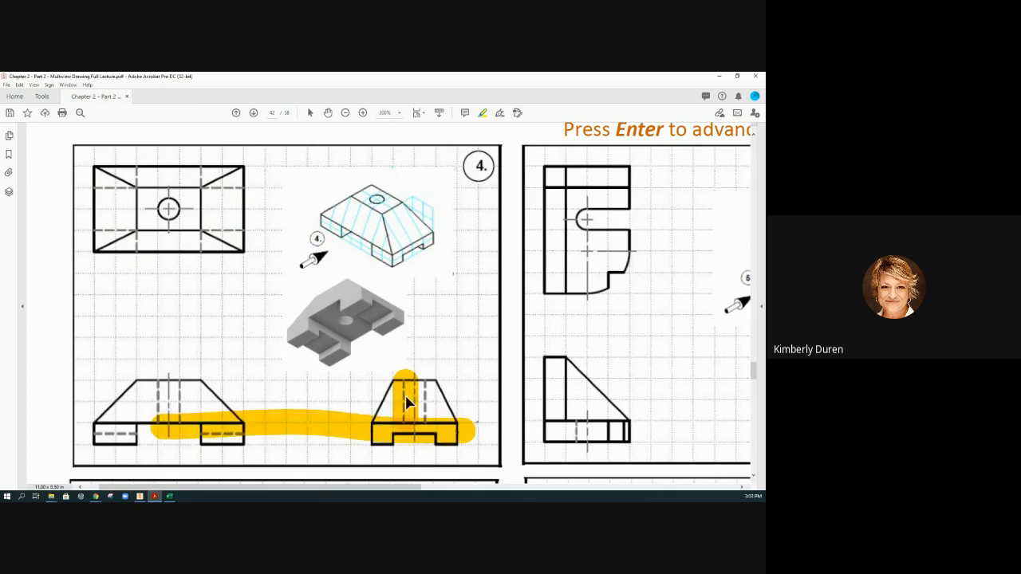